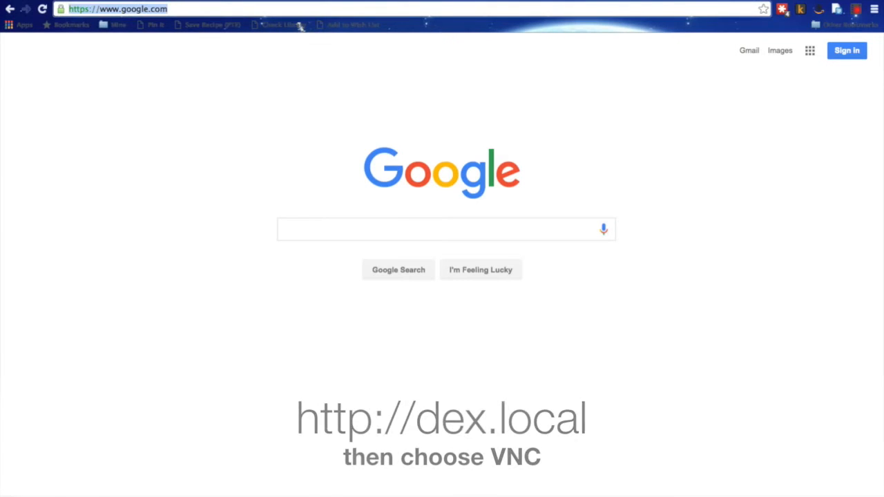
Step: Navigate to dex.local and connect to the robot's Raspberry Pi desktop via VNC
type("dex.local")
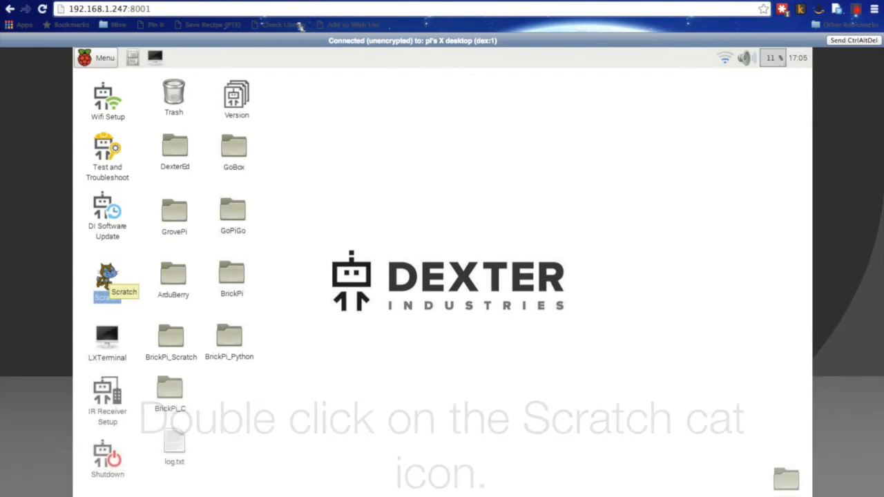
Step: Launch Scratch for Robots, keep GoPiGo selected, update GoBox and start programming
double_click(108, 277)
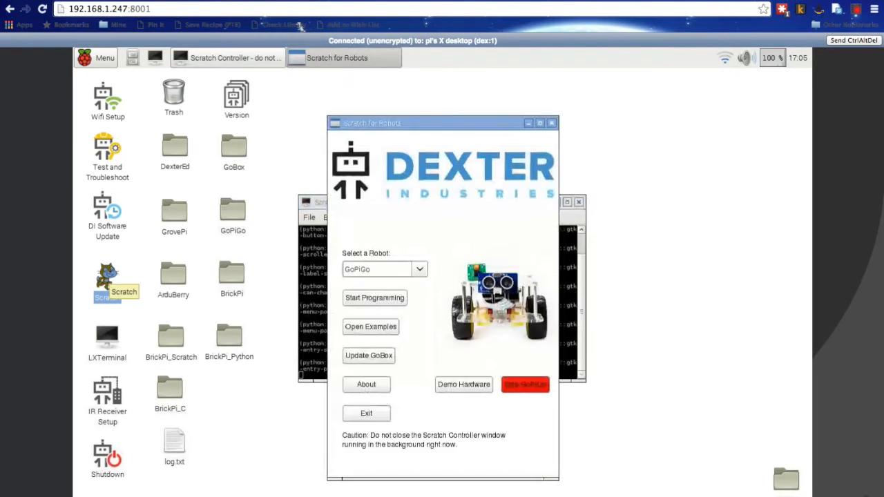
left_click(525, 384)
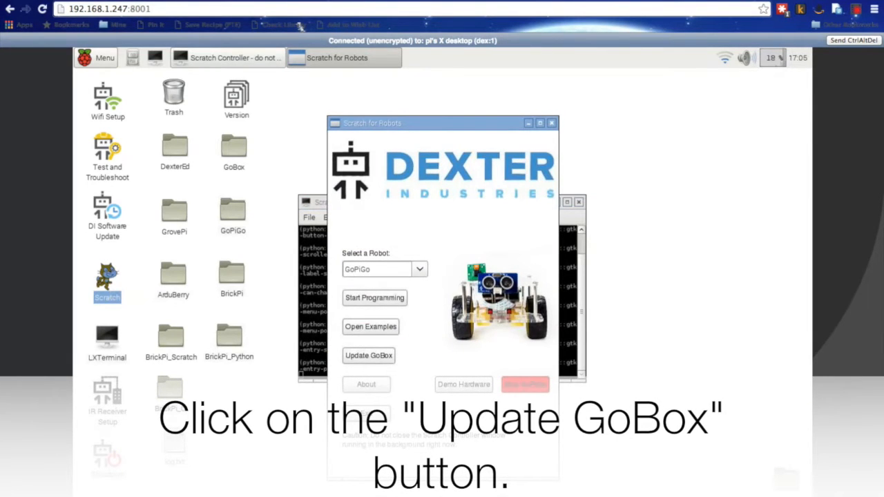
left_click(369, 356)
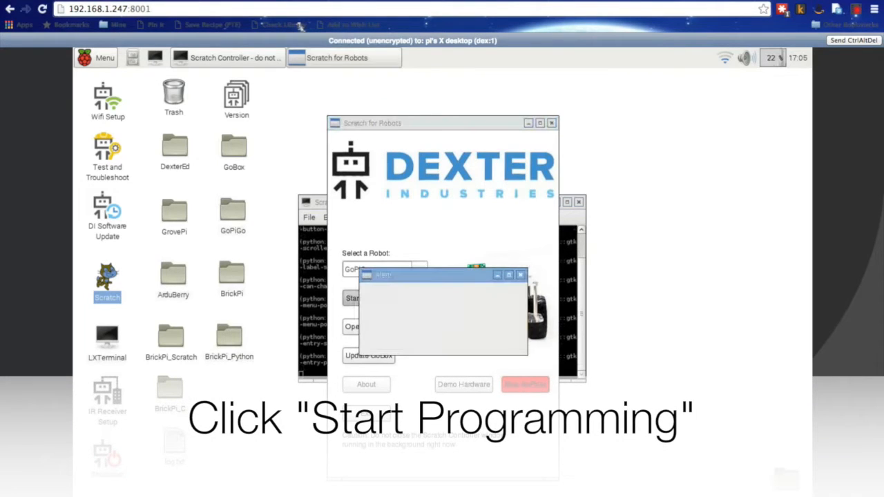
left_click(352, 299)
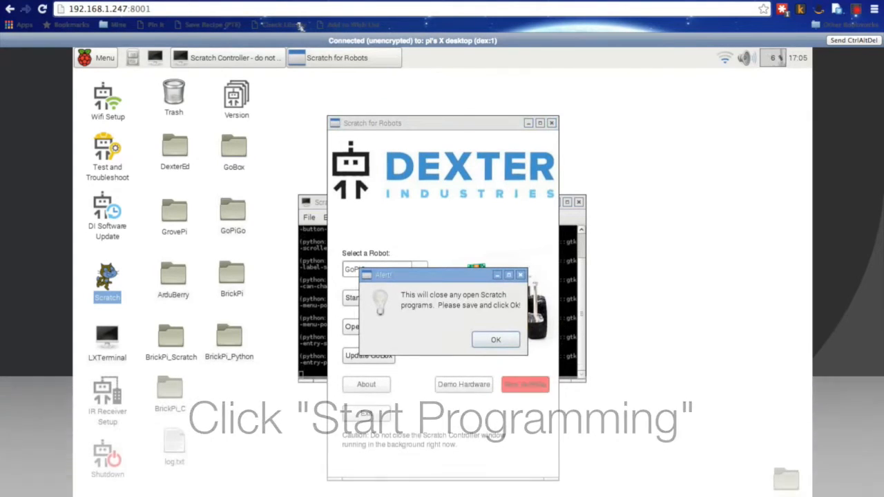
left_click(494, 340)
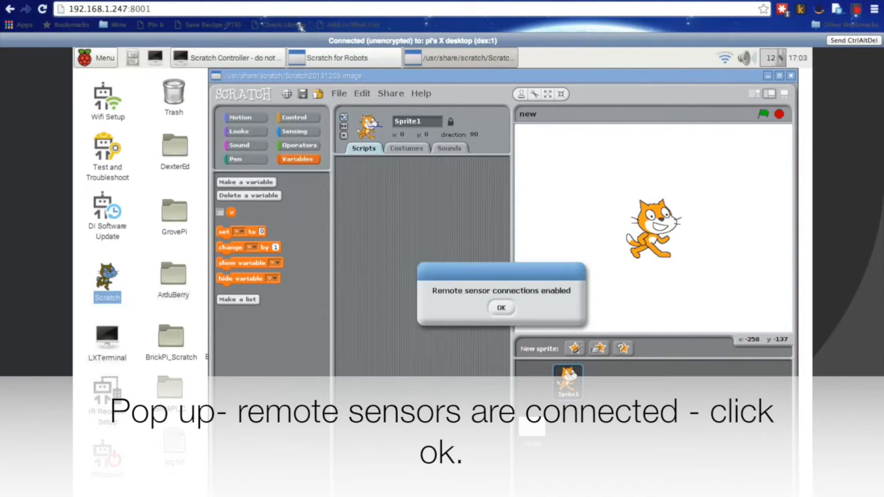
Step: Begin the script with a key-press hat followed by a broadcast of new message GET_DIST
left_click(501, 307)
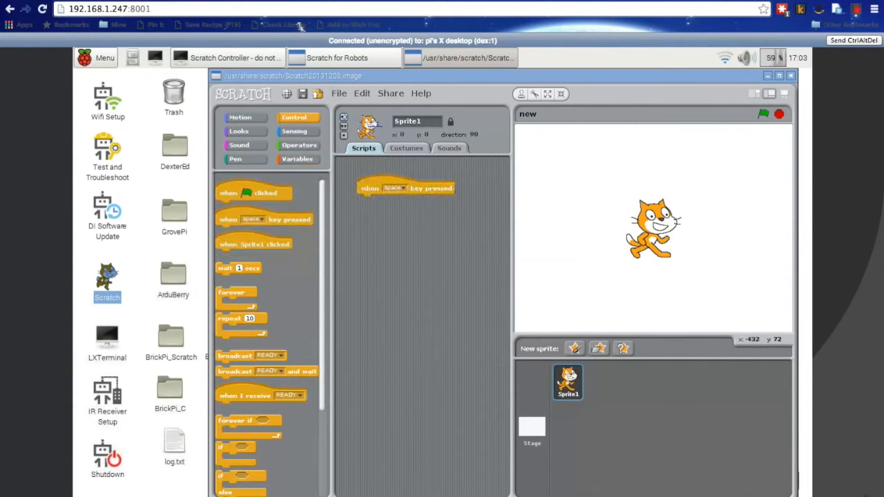
left_click(394, 187)
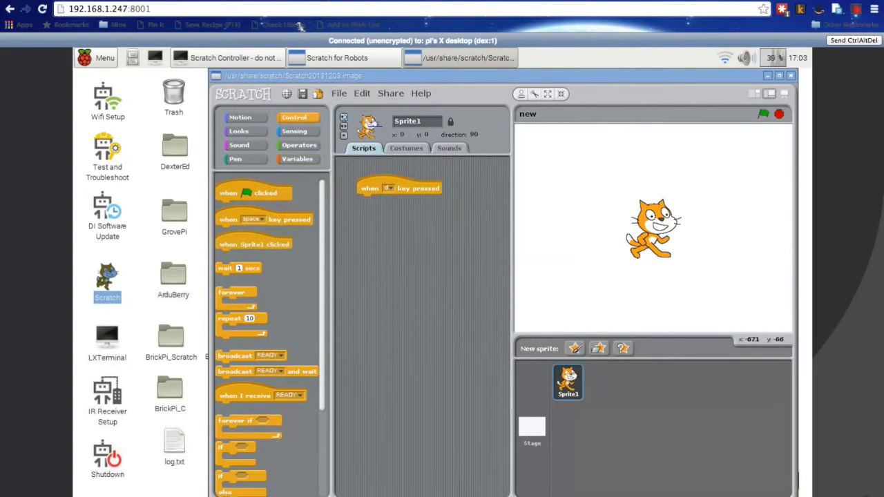
left_click_drag(235, 355, 380, 207)
type("G")
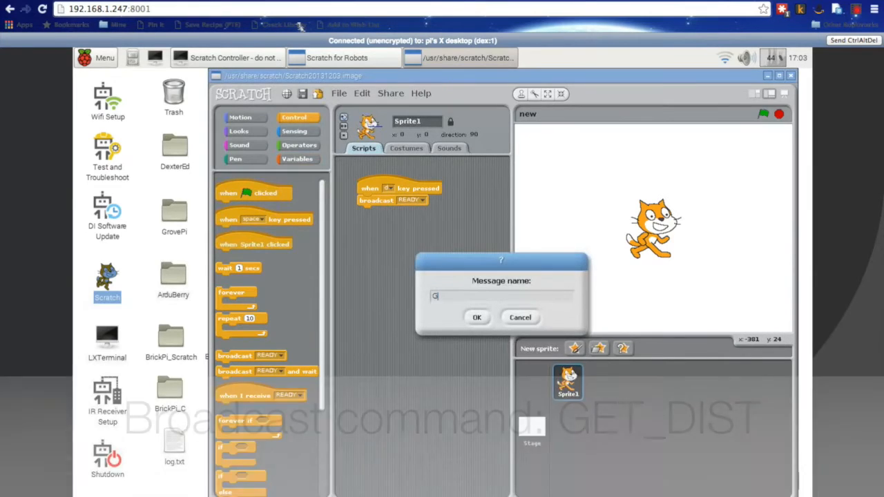
type("ET_DIST")
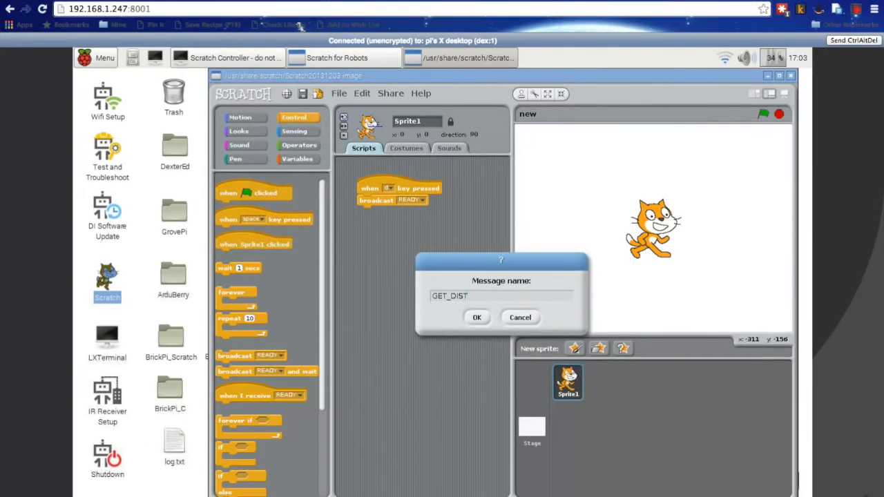
left_click(476, 317)
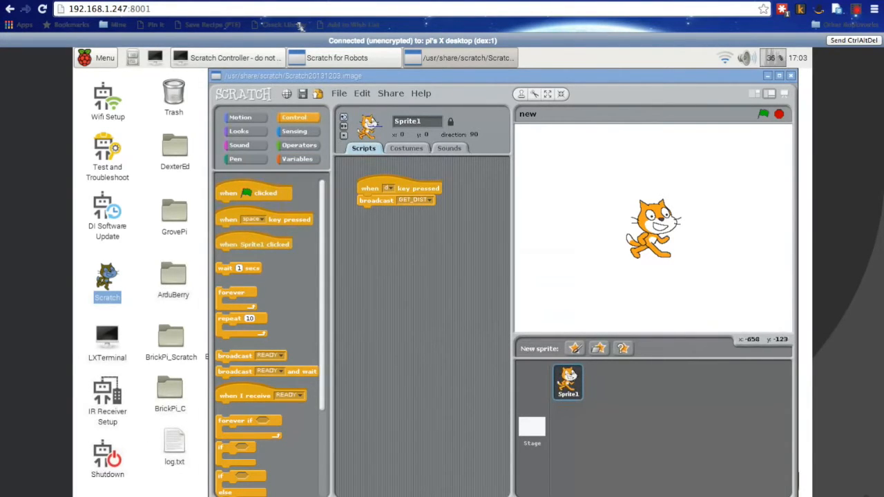
Step: Add a say block reporting the distance sensor value under broadcast GET_DIST
left_click(294, 131)
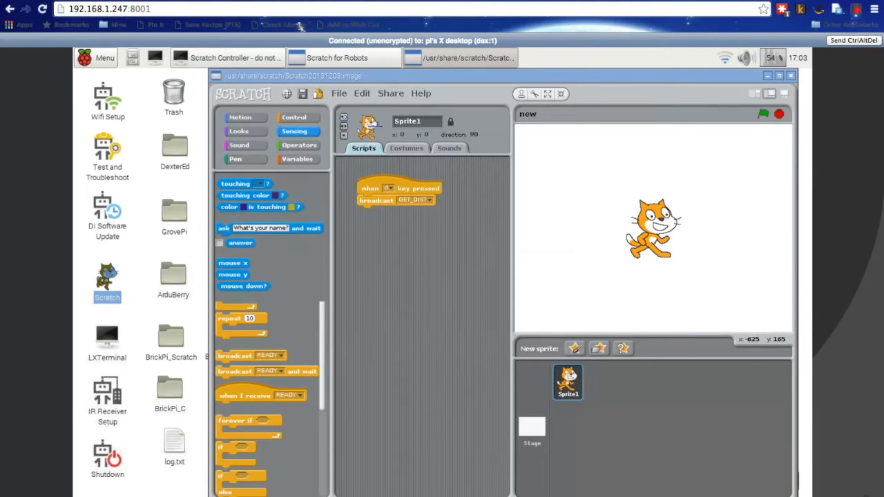
left_click(240, 132)
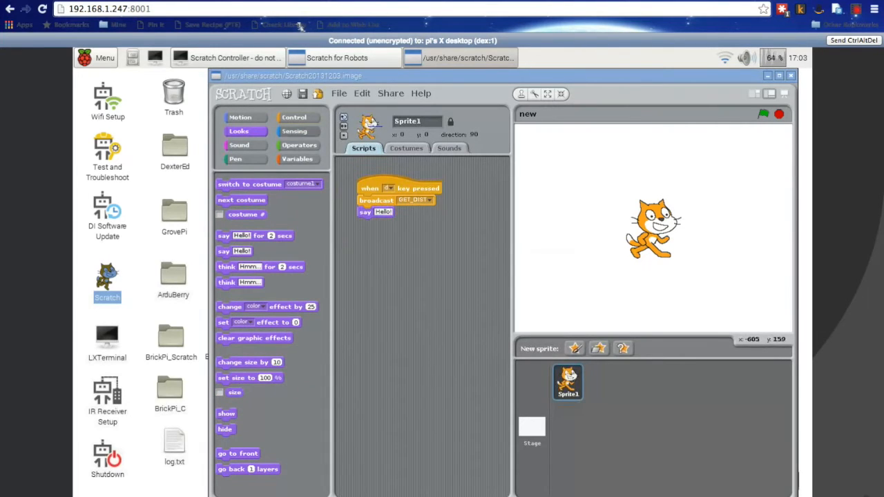
left_click(293, 131)
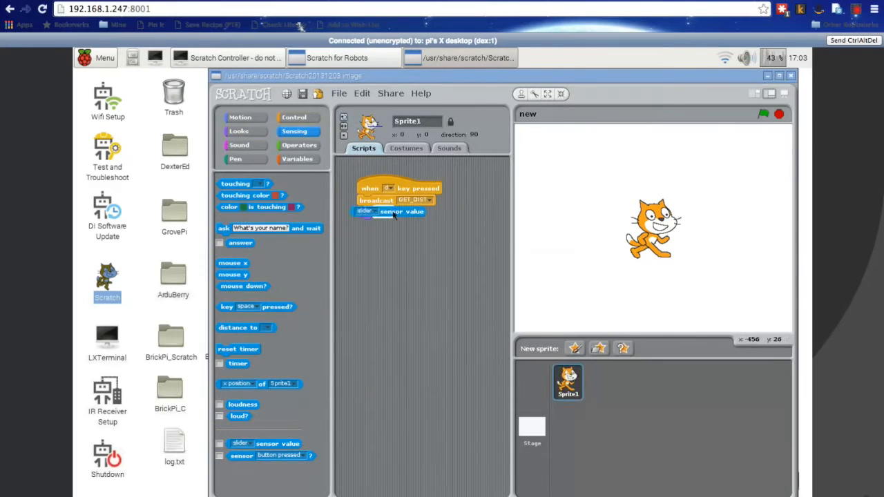
left_click(388, 212)
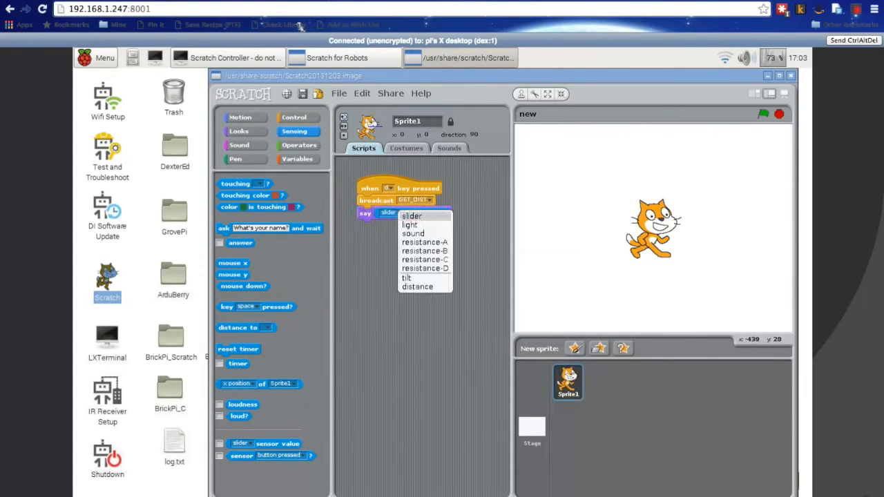
left_click(417, 285)
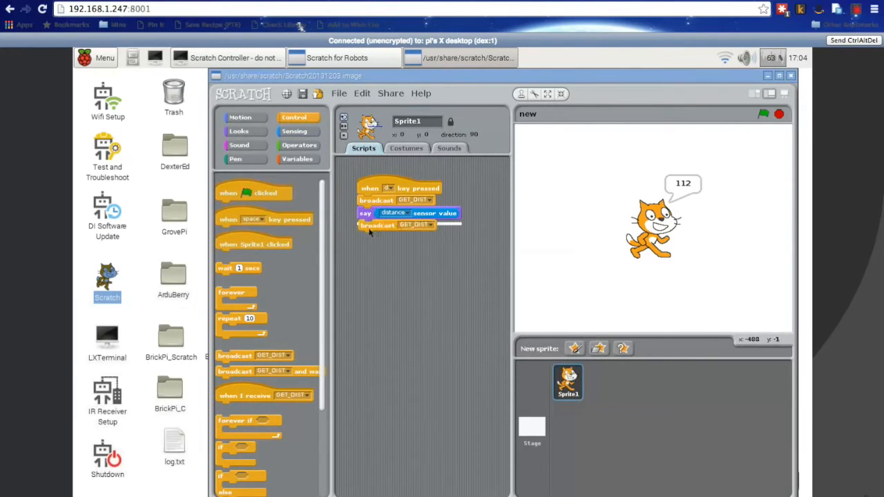
Step: Add a broadcast block with new message FORWARD after the say-distance block
left_click(427, 225)
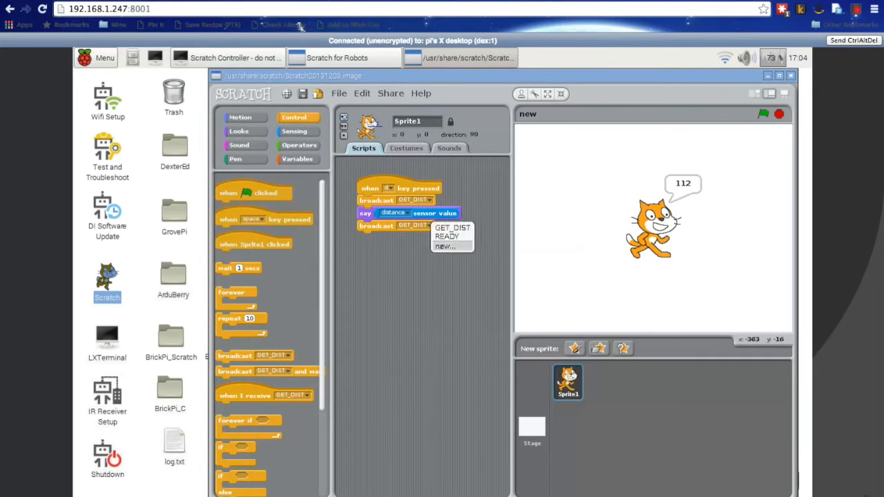
left_click(445, 246)
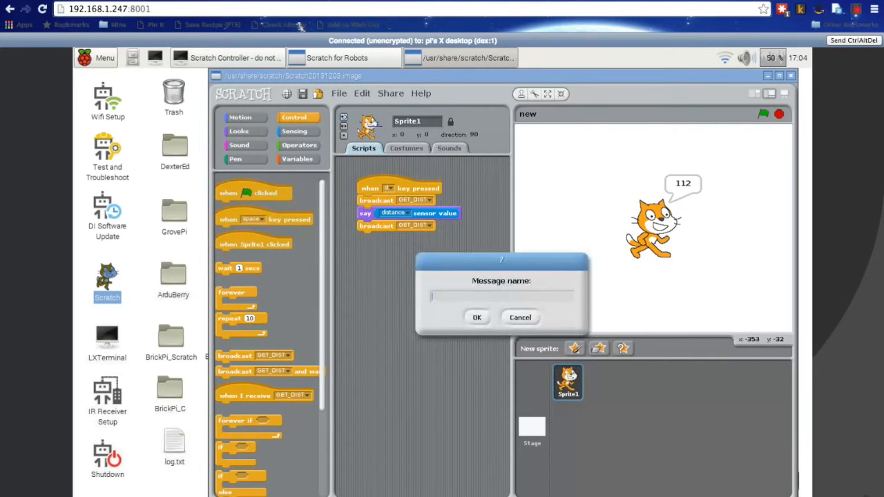
type("FORWARD")
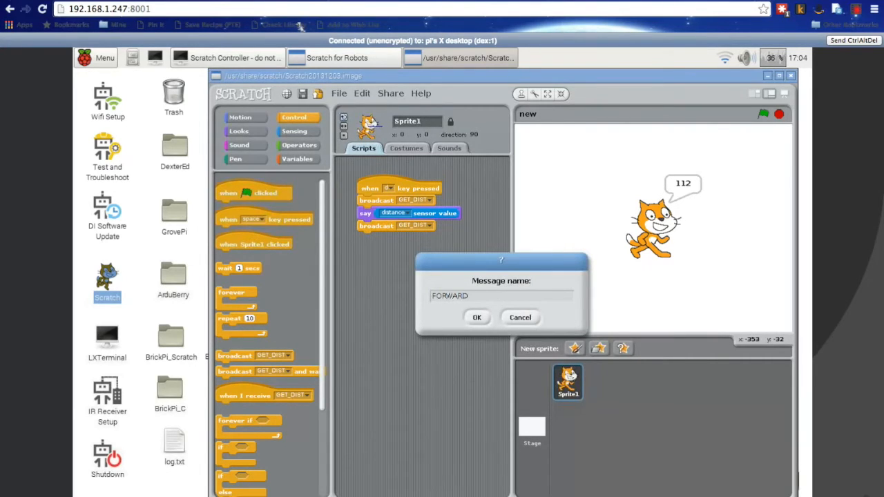
left_click(477, 316)
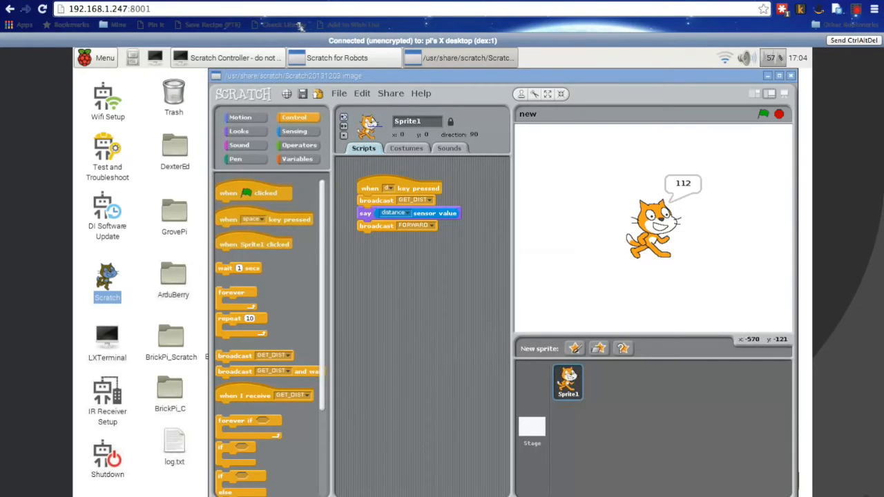
Step: Add a repeat-until loop holding broadcast GET_DIST and wait 1 secs under broadcast FORWARD
scroll("down", 3)
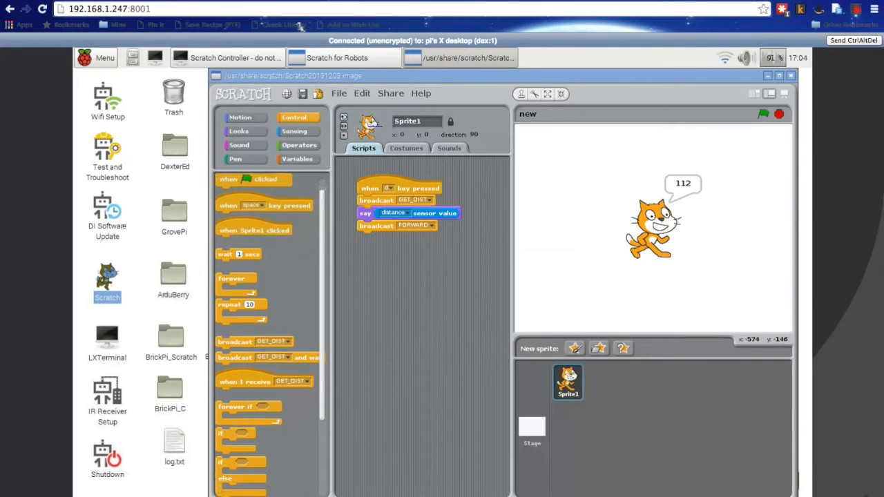
scroll("down", 3)
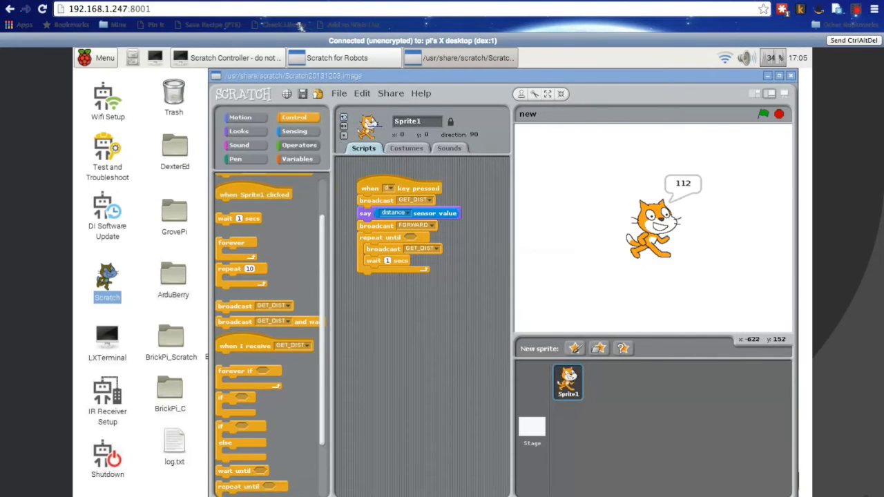
left_click(298, 145)
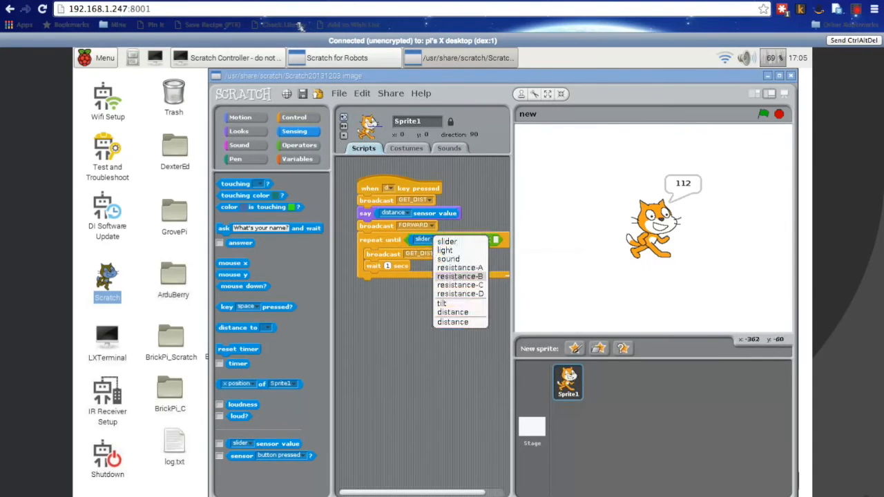
Step: Make the repeat-until condition a '<' comparison on the distance sensor value
left_click(453, 312)
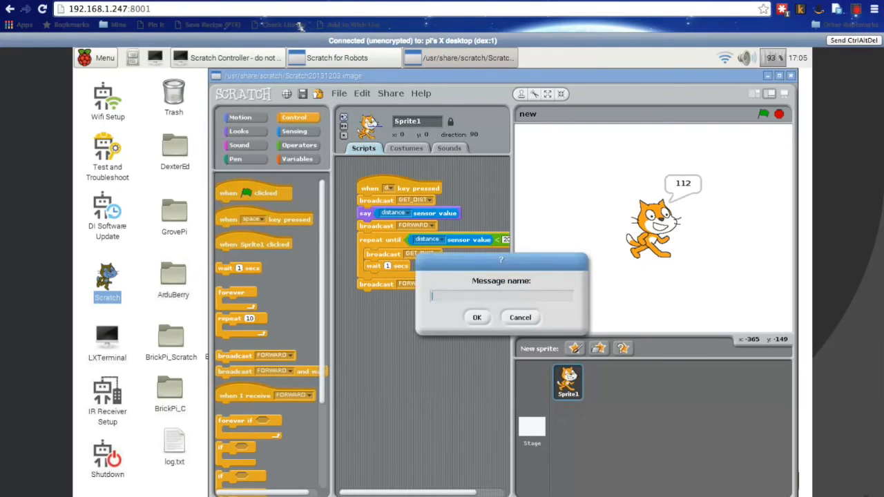
Step: Finish the script with a broadcast of new message STOP after the repeat-until loop
type("STOP")
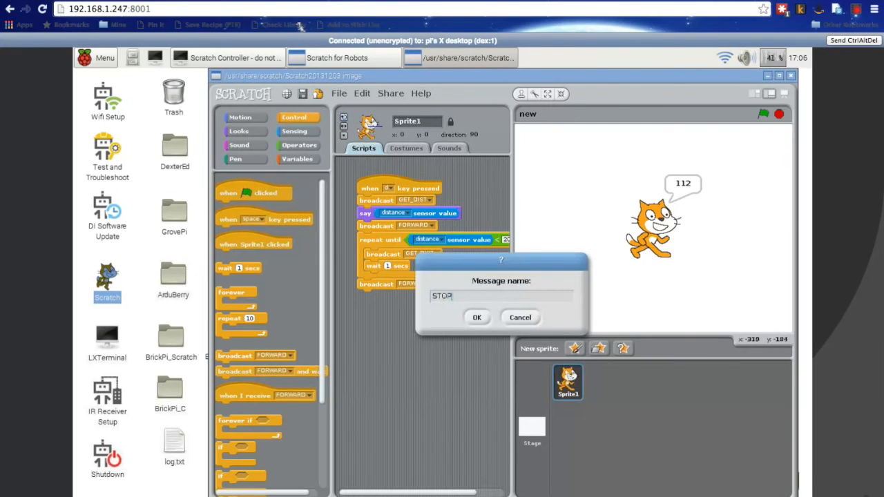
left_click(476, 317)
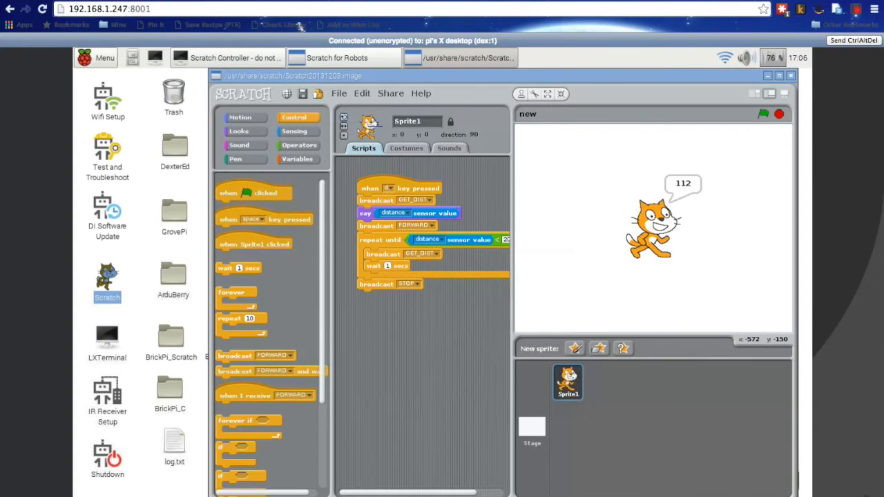
scroll("down", 3)
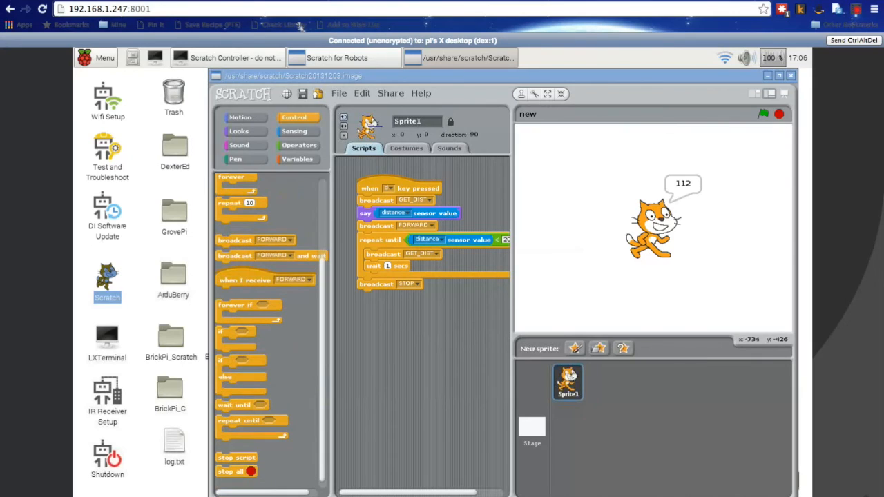